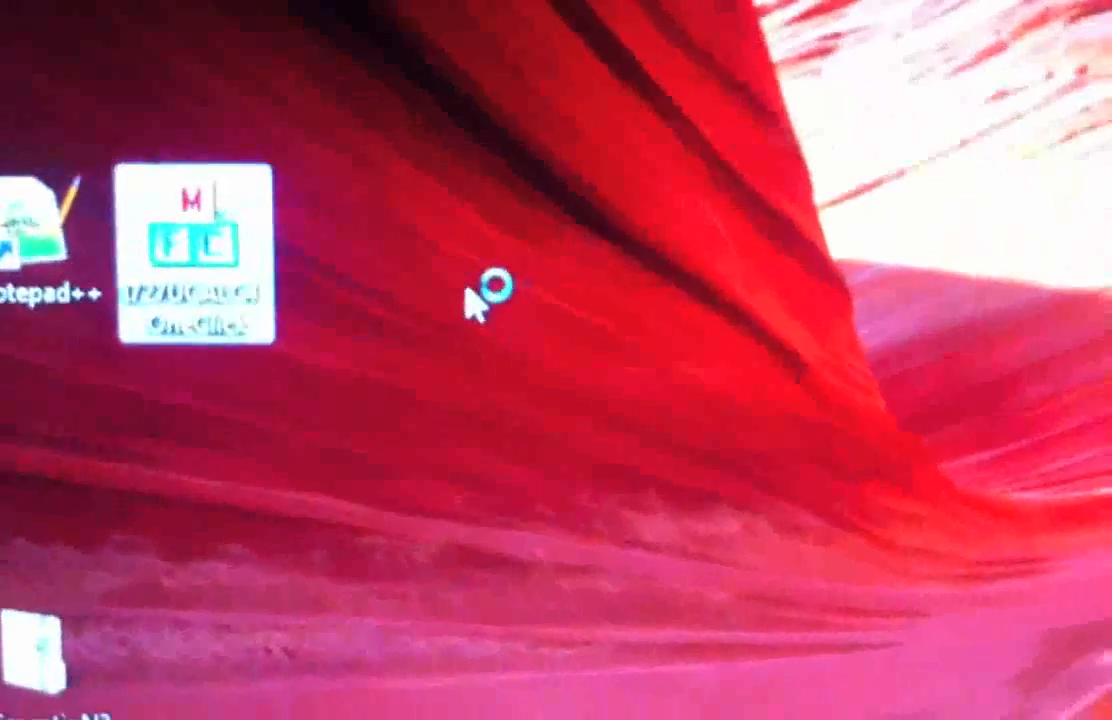
- Launch the I727UCALC4_OneClick.exe flashing tool from its desktop icon
{"action": "double_click", "coordinate": [196, 260]}
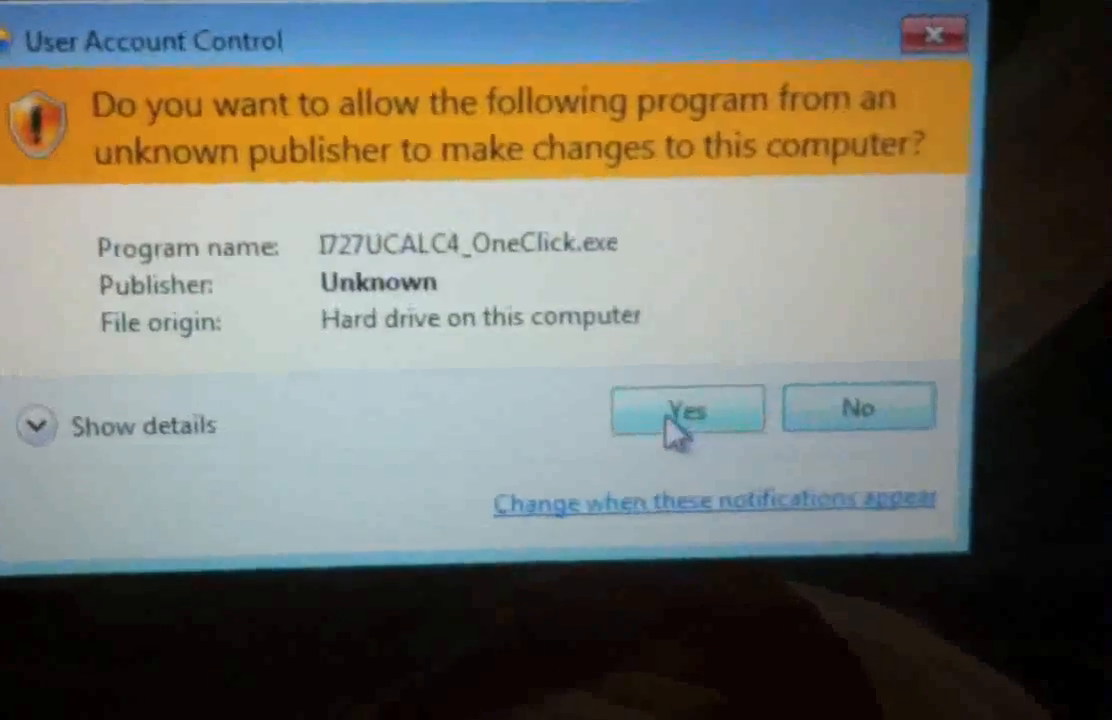
{"action": "left_click", "coordinate": [687, 408]}
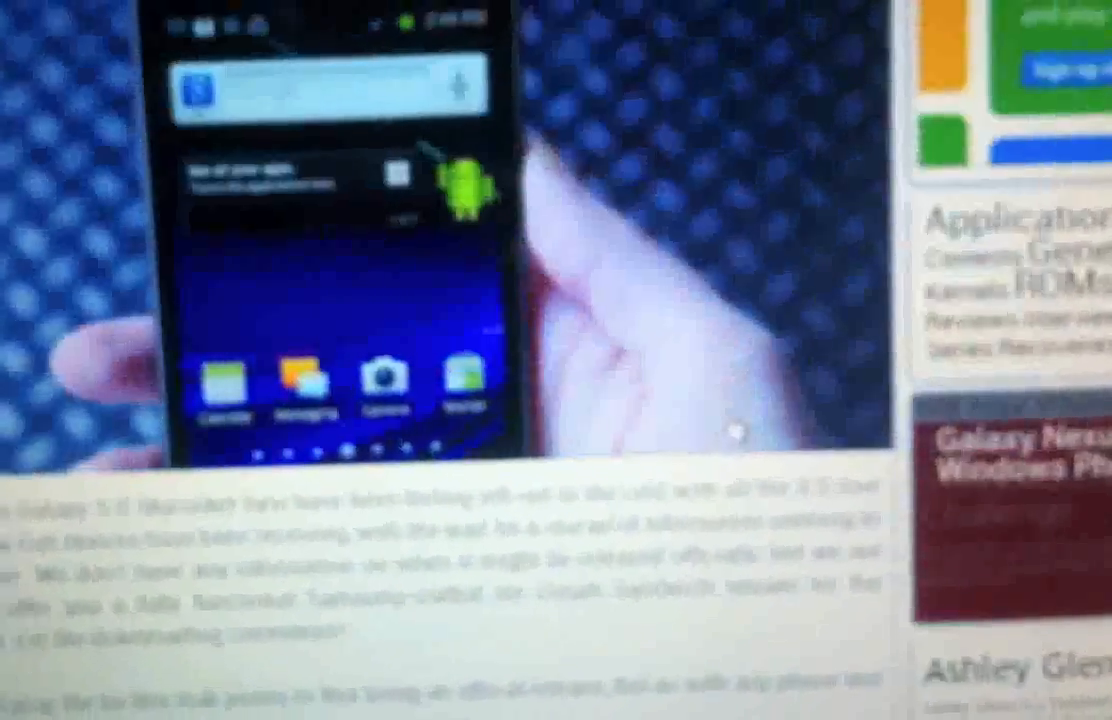
- Scroll down the browser article about the Galaxy S II
{"action": "scroll", "scroll_direction": "down", "scroll_amount": 3}
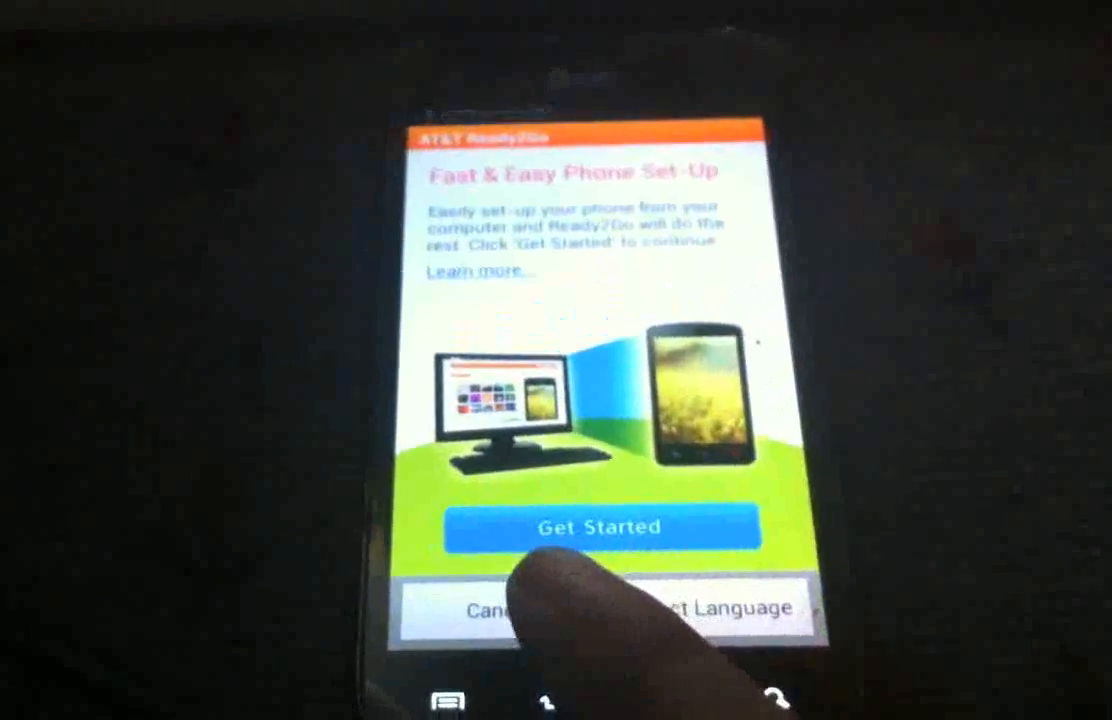
- Start AT&T Ready2Go set-up and continue with Google location collection allowed
{"action": "left_click", "coordinate": [594, 528]}
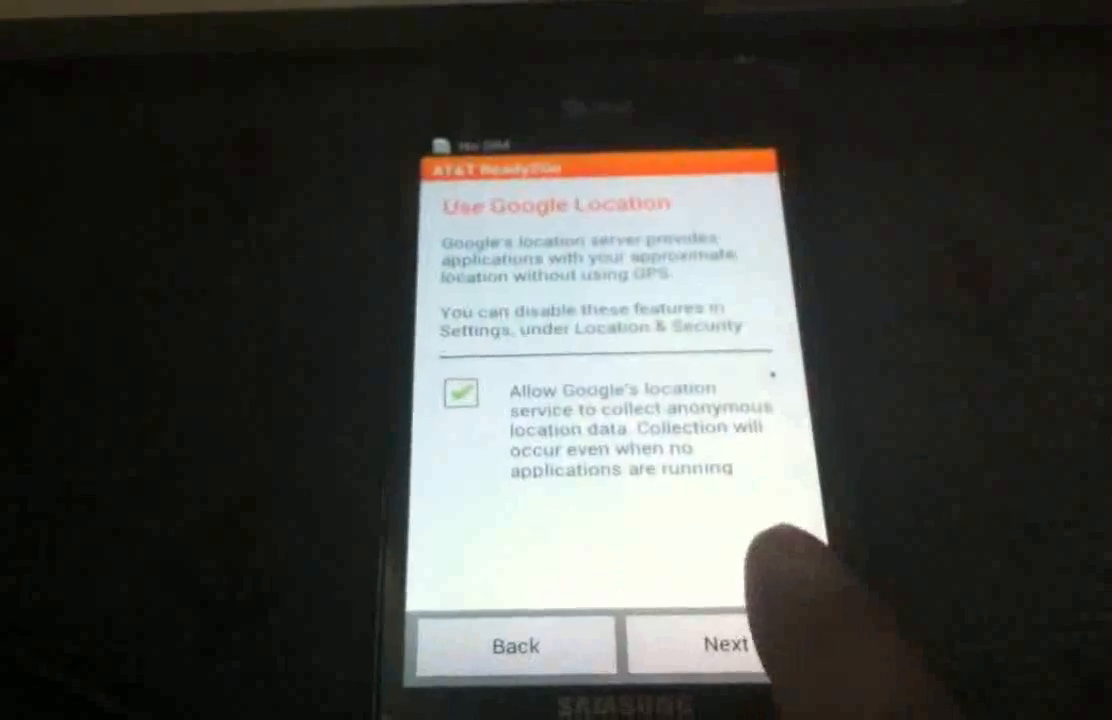
{"action": "left_click", "coordinate": [714, 645]}
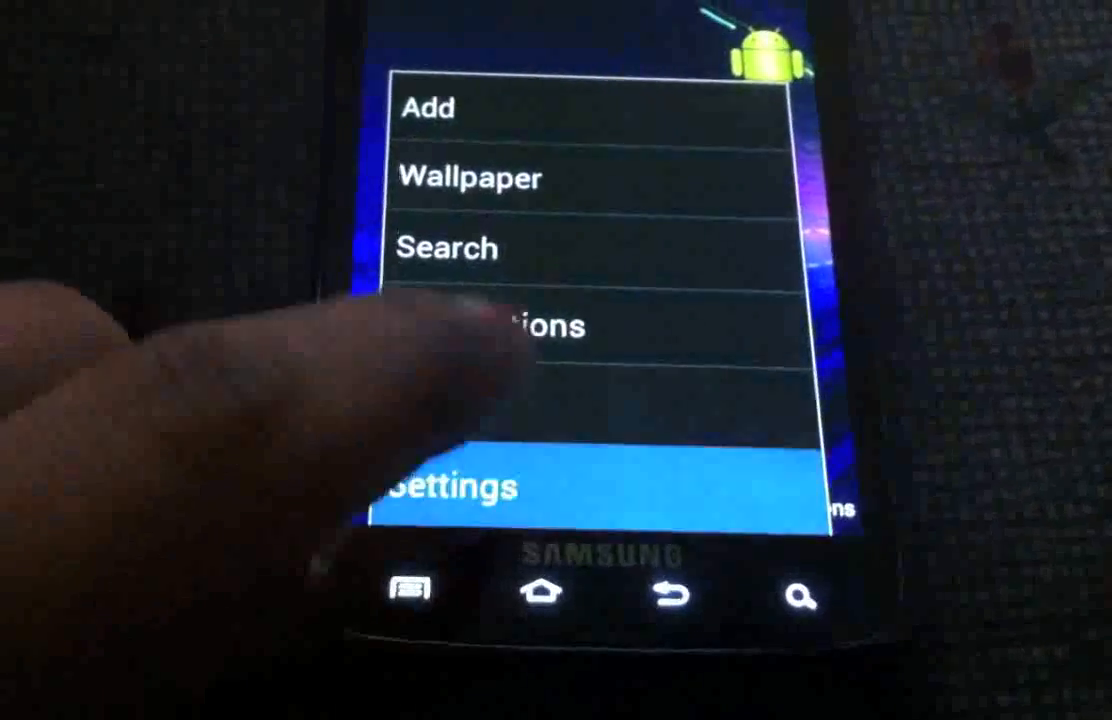
- Open Android Settings and scroll down to the System group with Developer options
{"action": "left_click", "coordinate": [455, 487]}
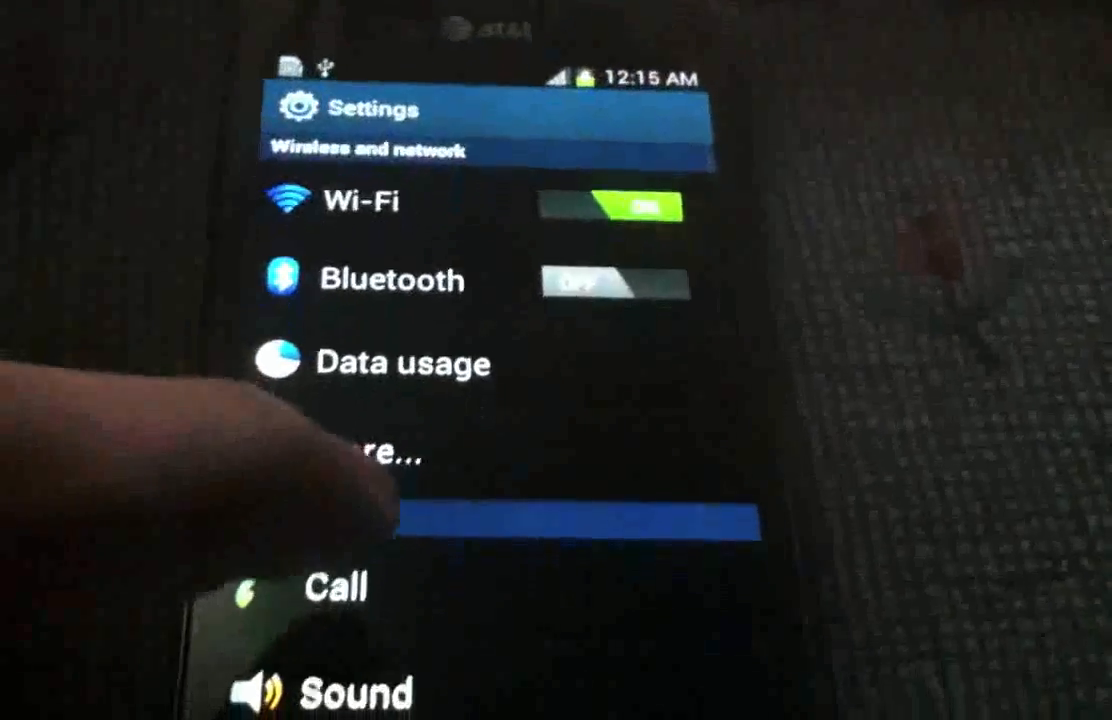
{"action": "scroll", "scroll_direction": "down", "scroll_amount": 3}
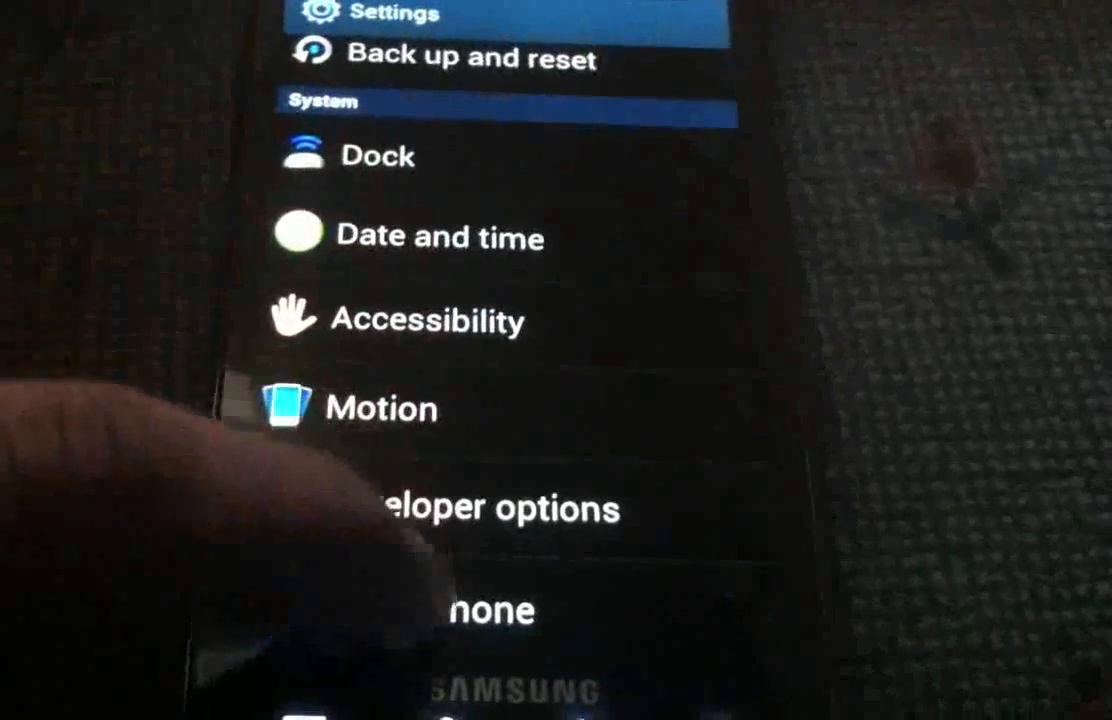
{"action": "scroll", "scroll_direction": "down", "scroll_amount": 3}
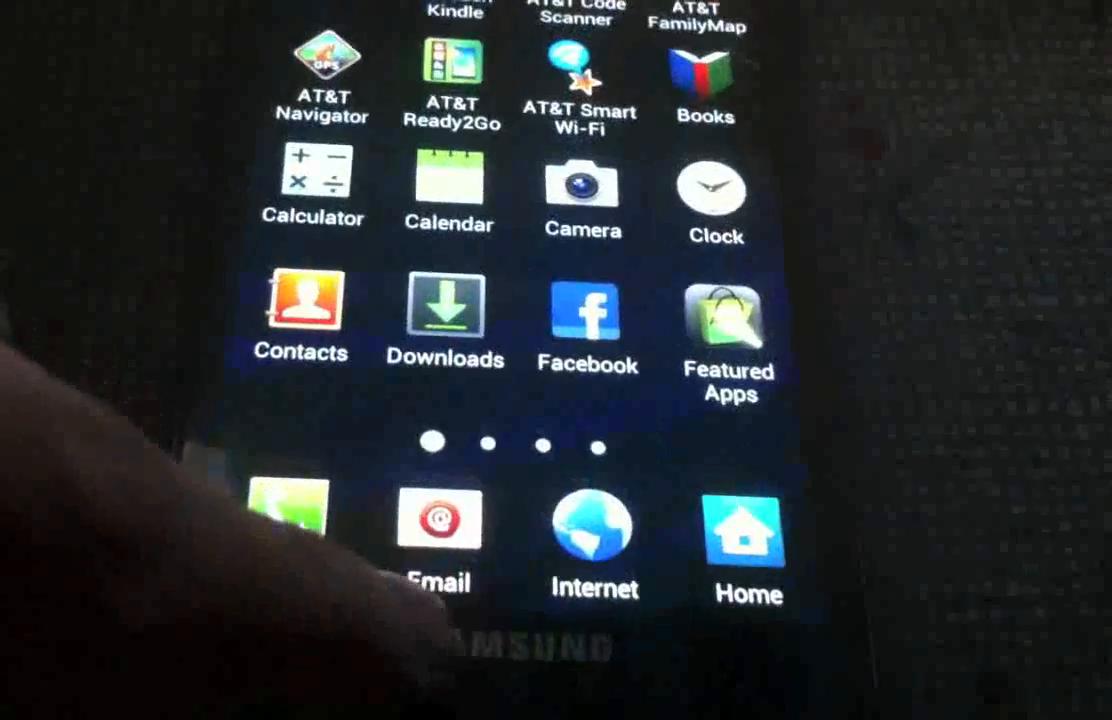
- Return from the app drawer to the home screen with the Facebook widget
{"action": "left_click", "coordinate": [587, 313]}
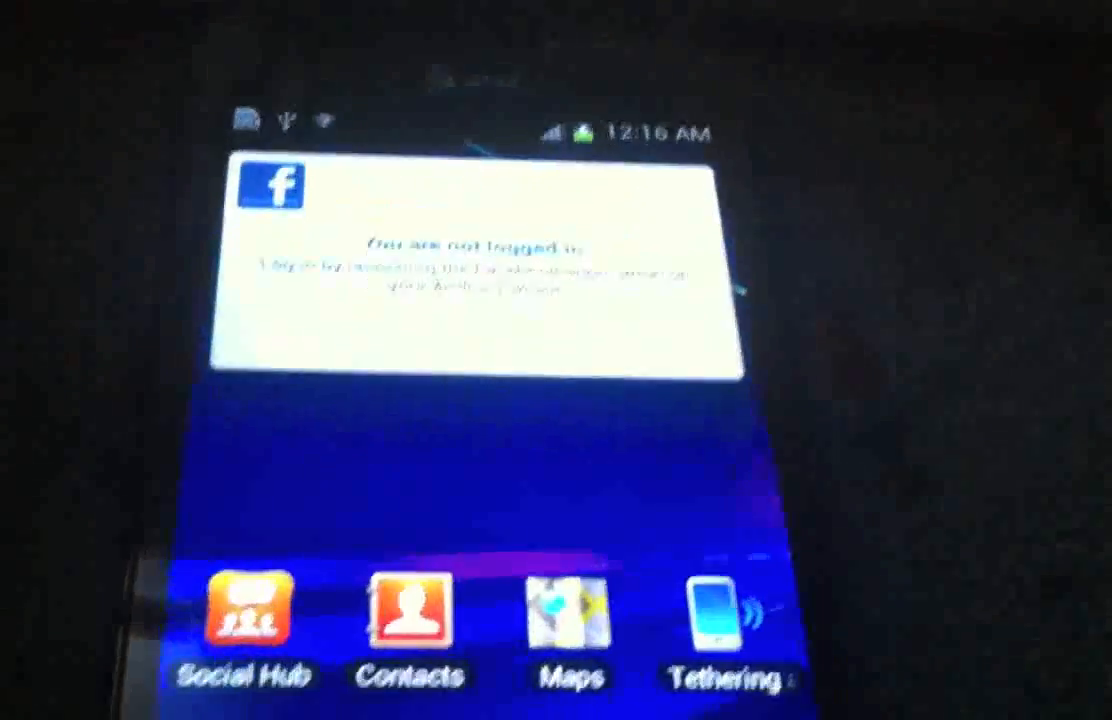